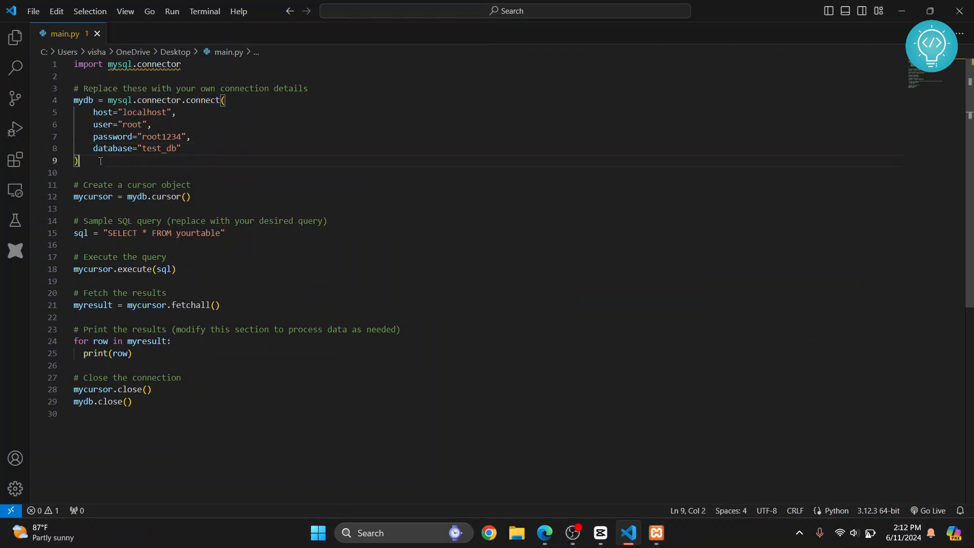
Replace the placeholder table name 'yourtable' in the query with 'users'.
left_click_drag(73, 88, 79, 160)
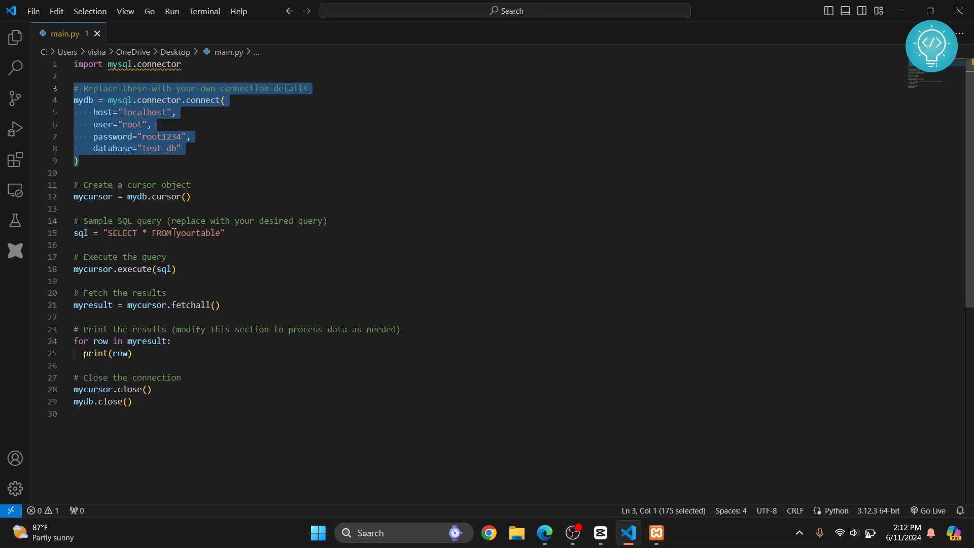
double_click(197, 232)
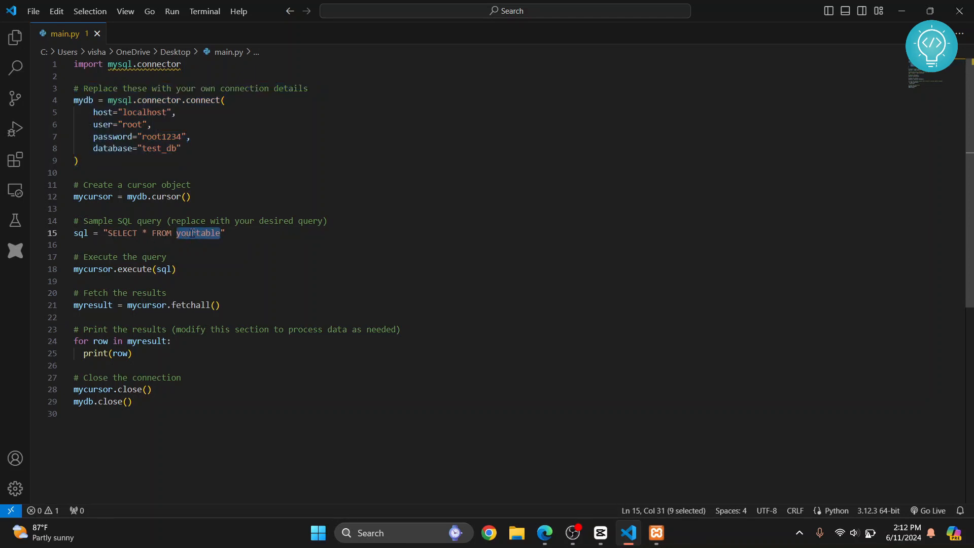
type("users")
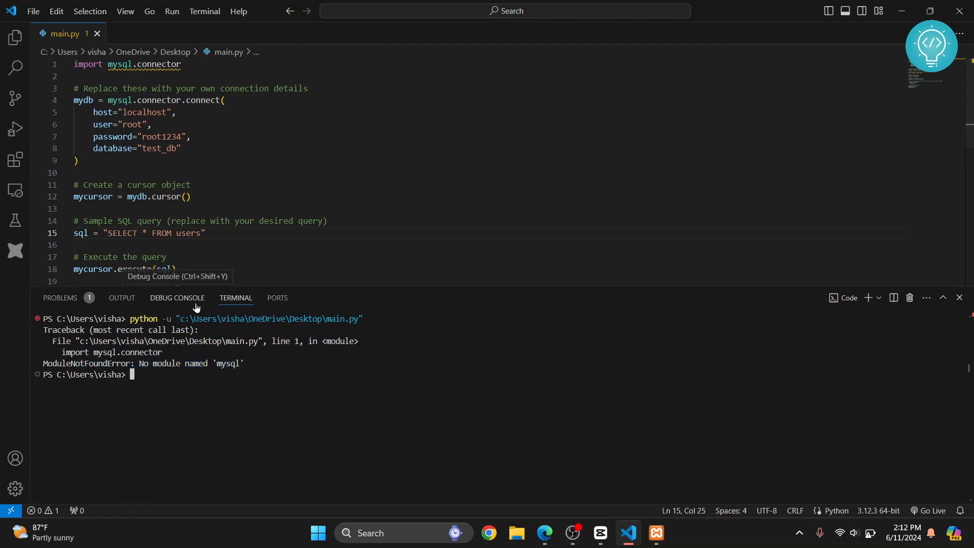
Check the Debug Console, return to the Terminal, and enter 'pip install' at the prompt.
left_click(176, 297)
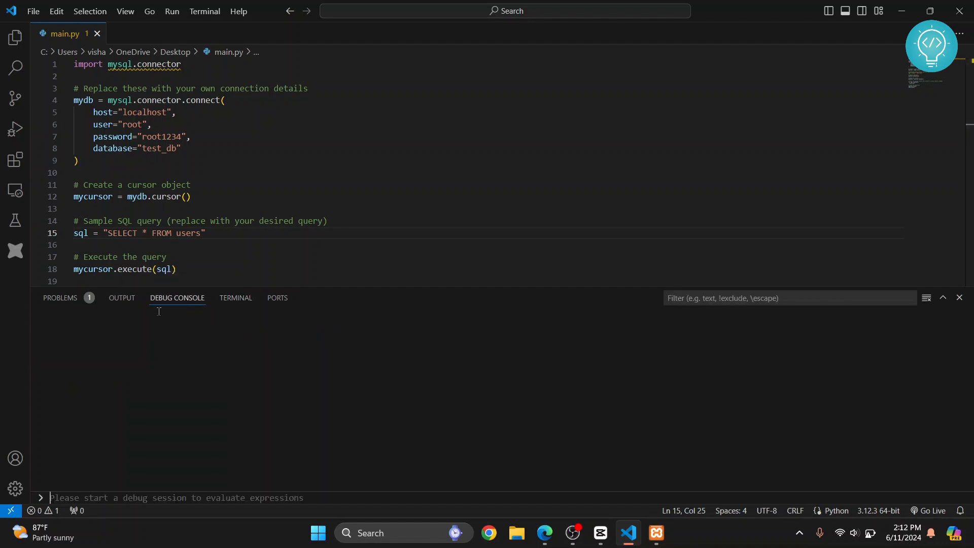
left_click(235, 298)
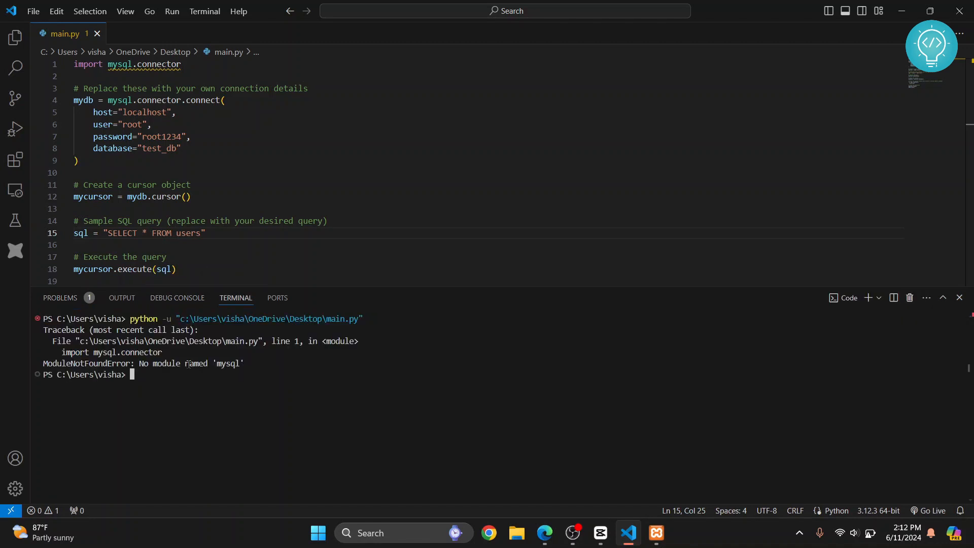
type("pip install")
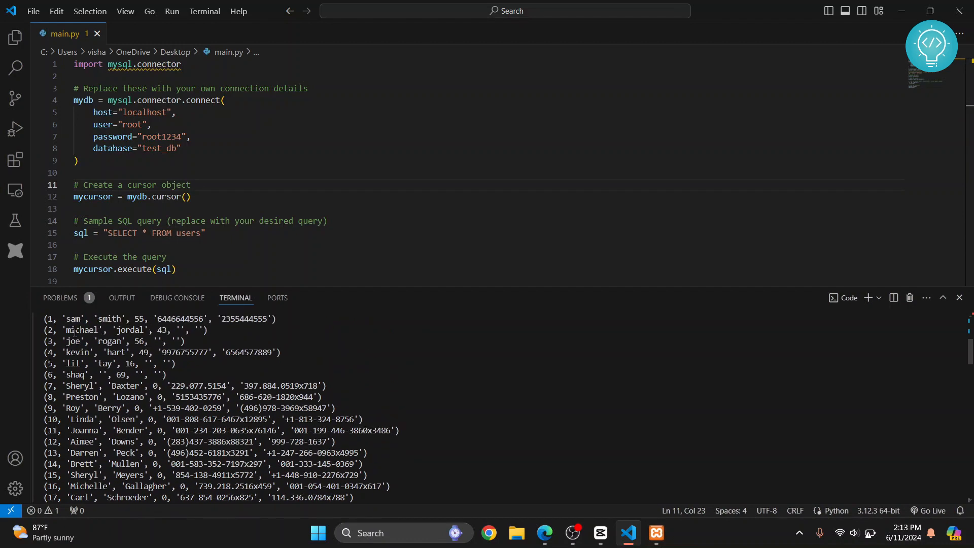
Scroll through the terminal output listing the users rows into the nineties.
scroll("down", 3)
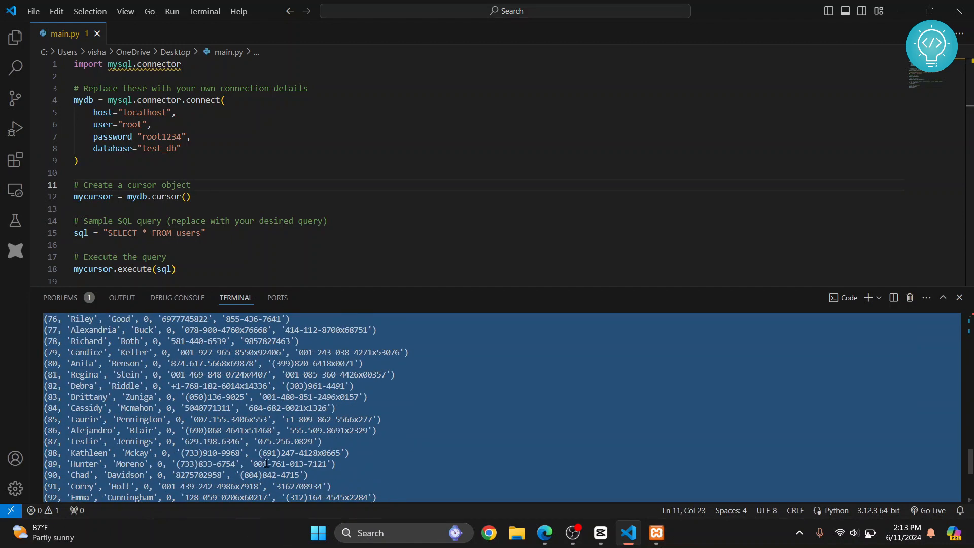
scroll("down", 3)
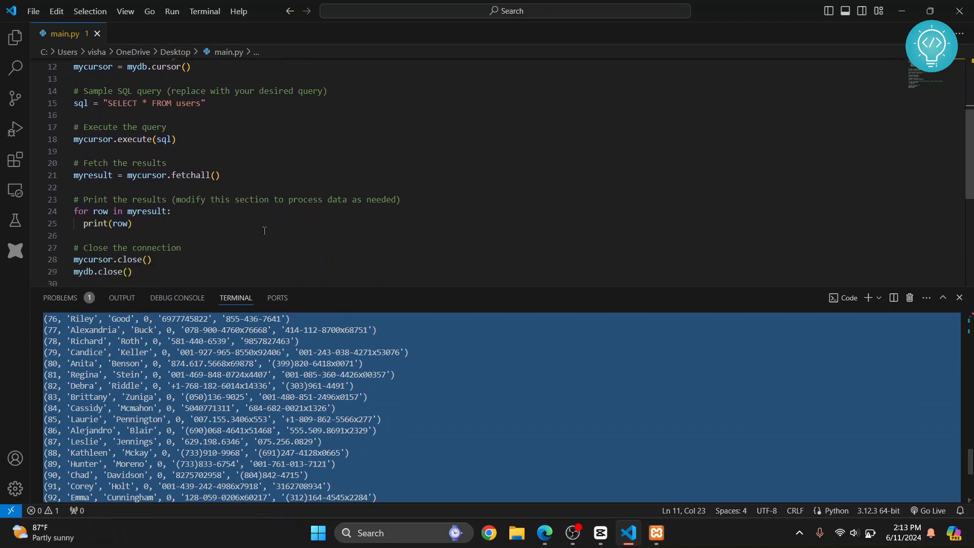